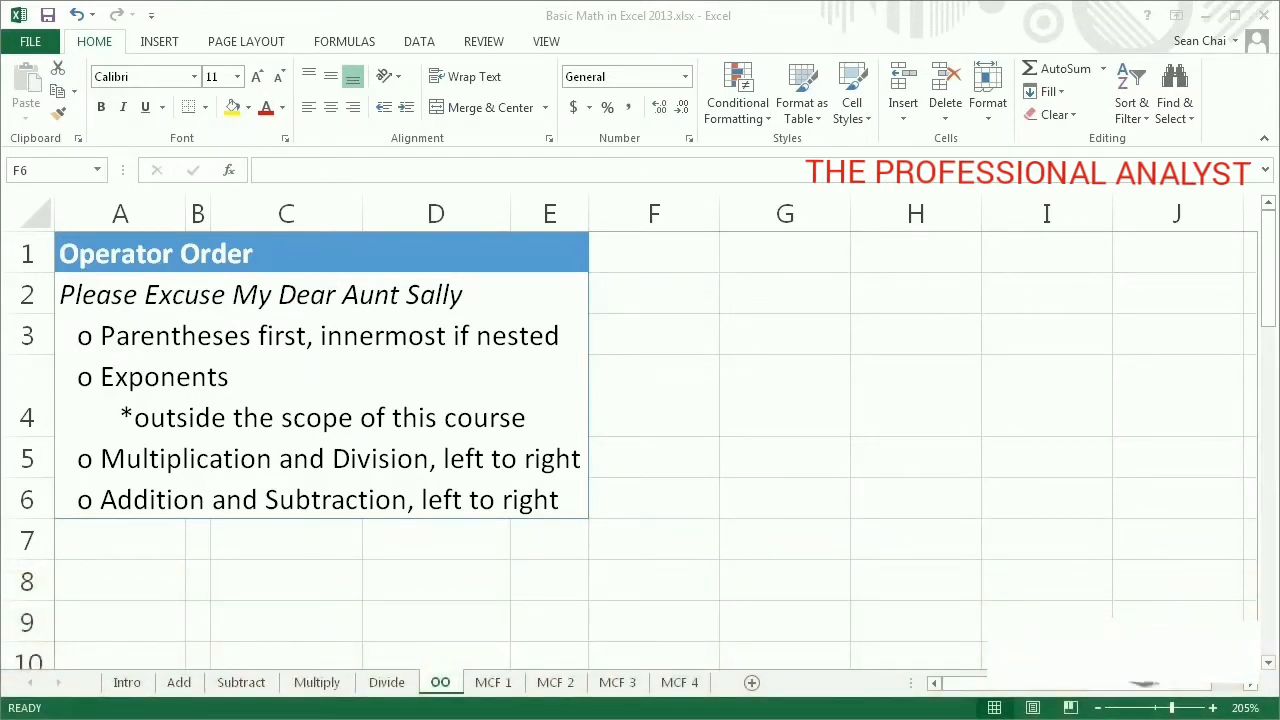
click(232, 108)
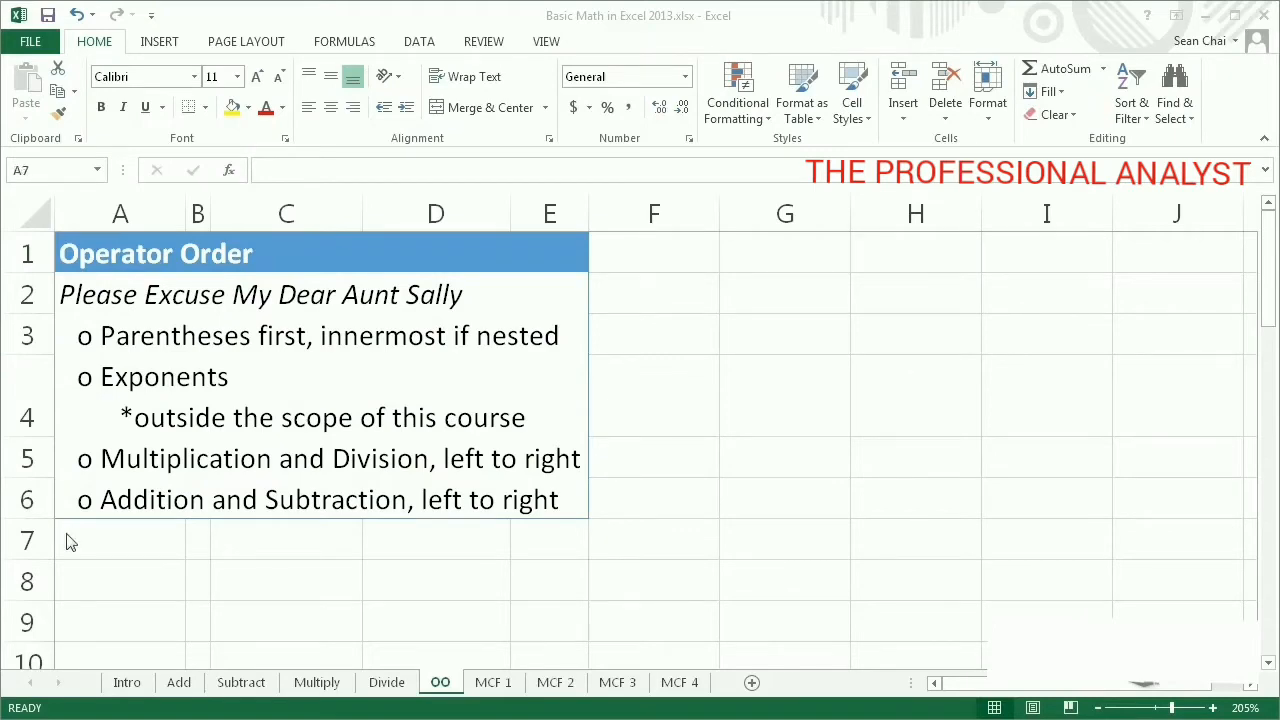
scroll(down, 3)
text(=(3+3)*5)
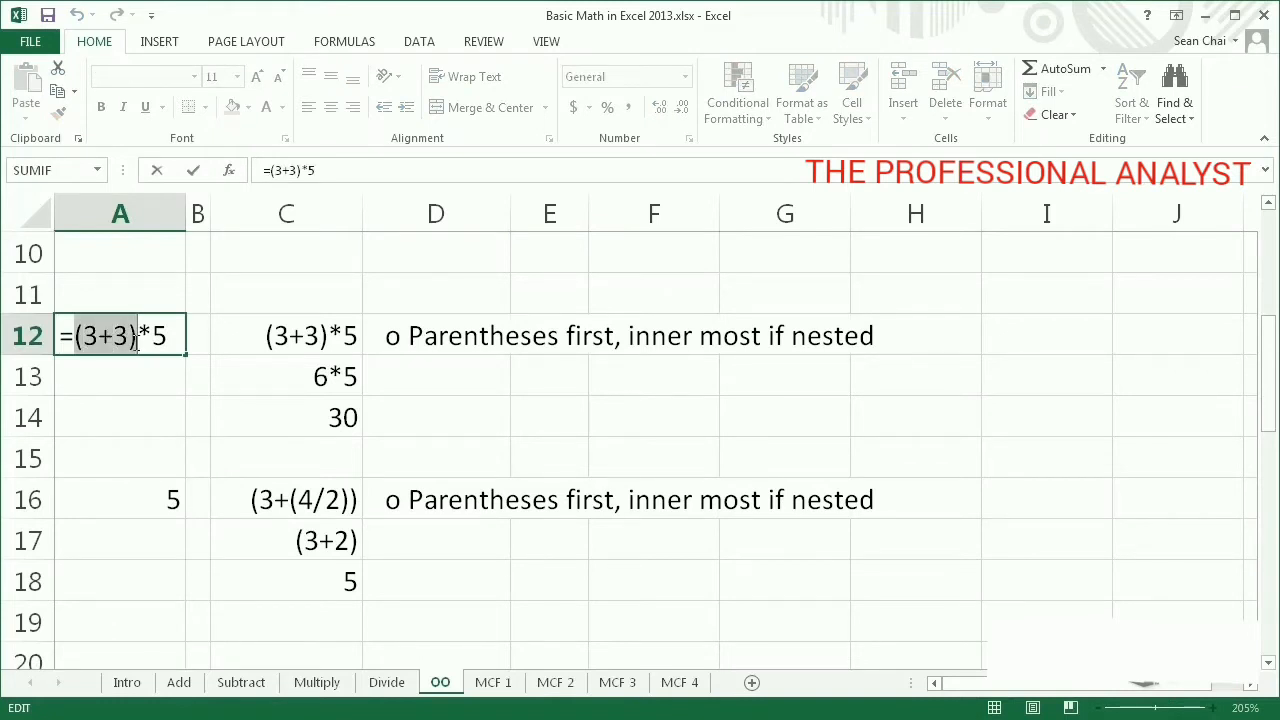
key(Return)
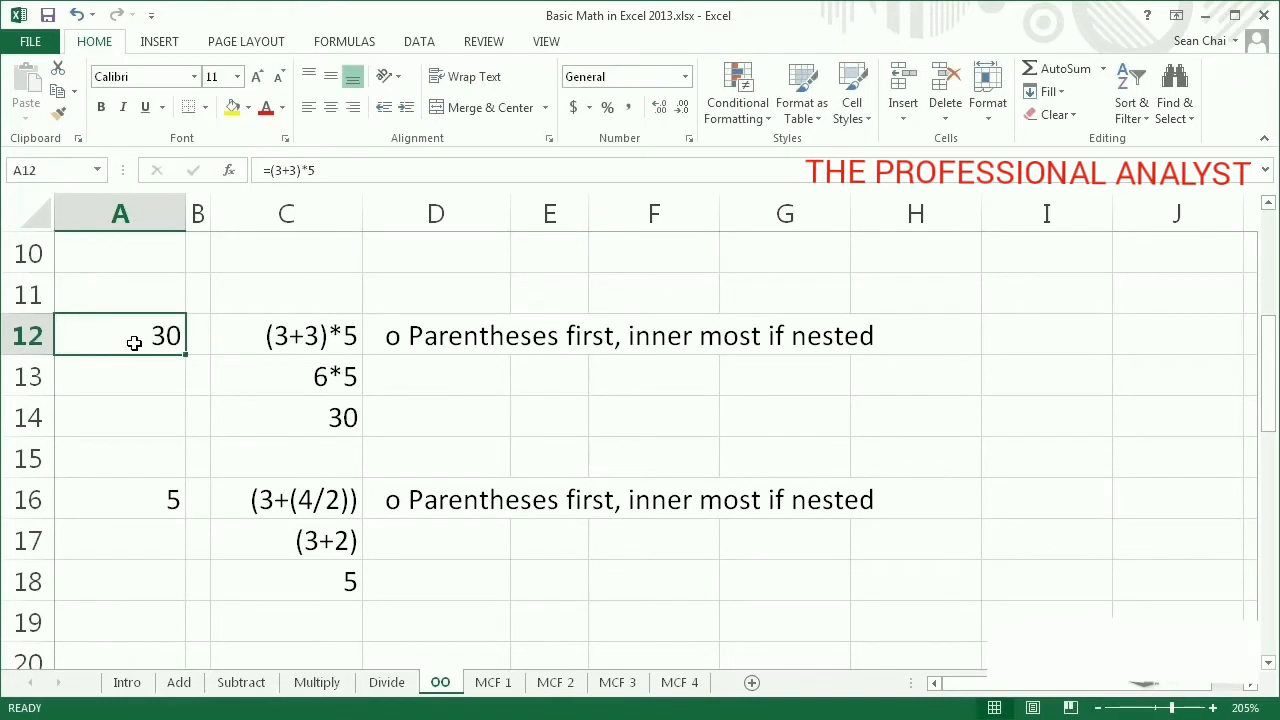
click(286, 376)
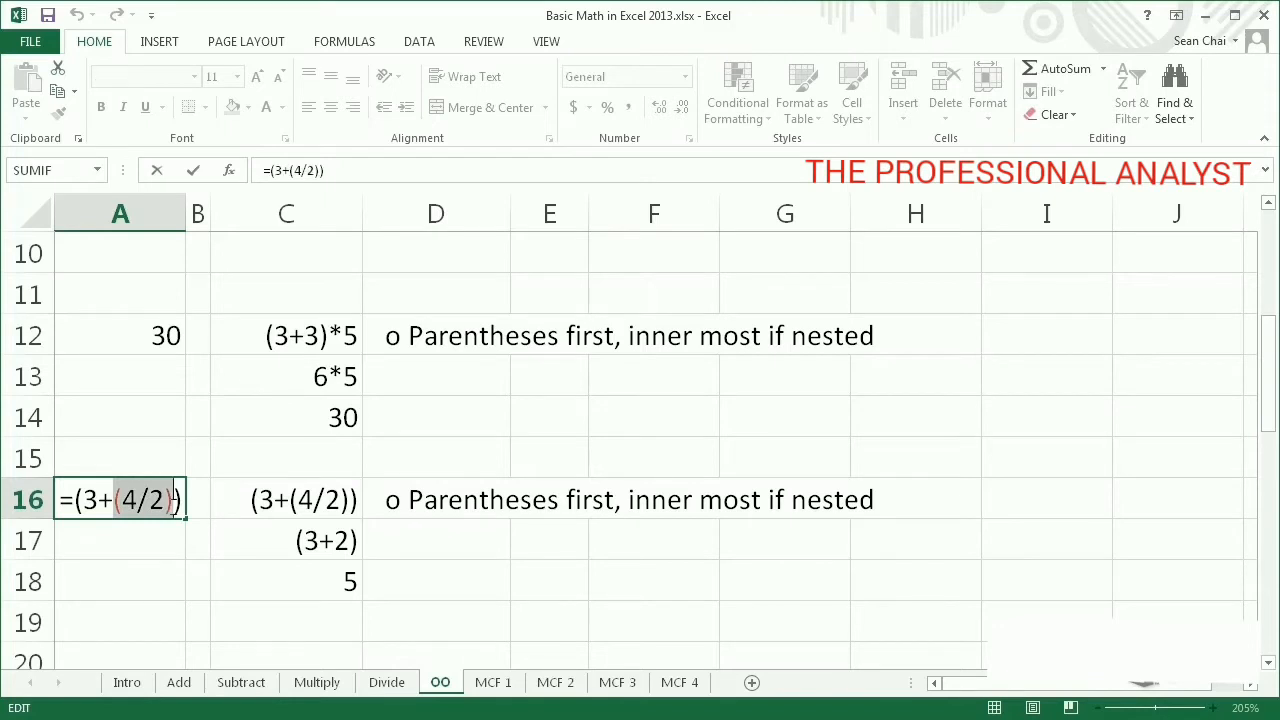
key(Return)
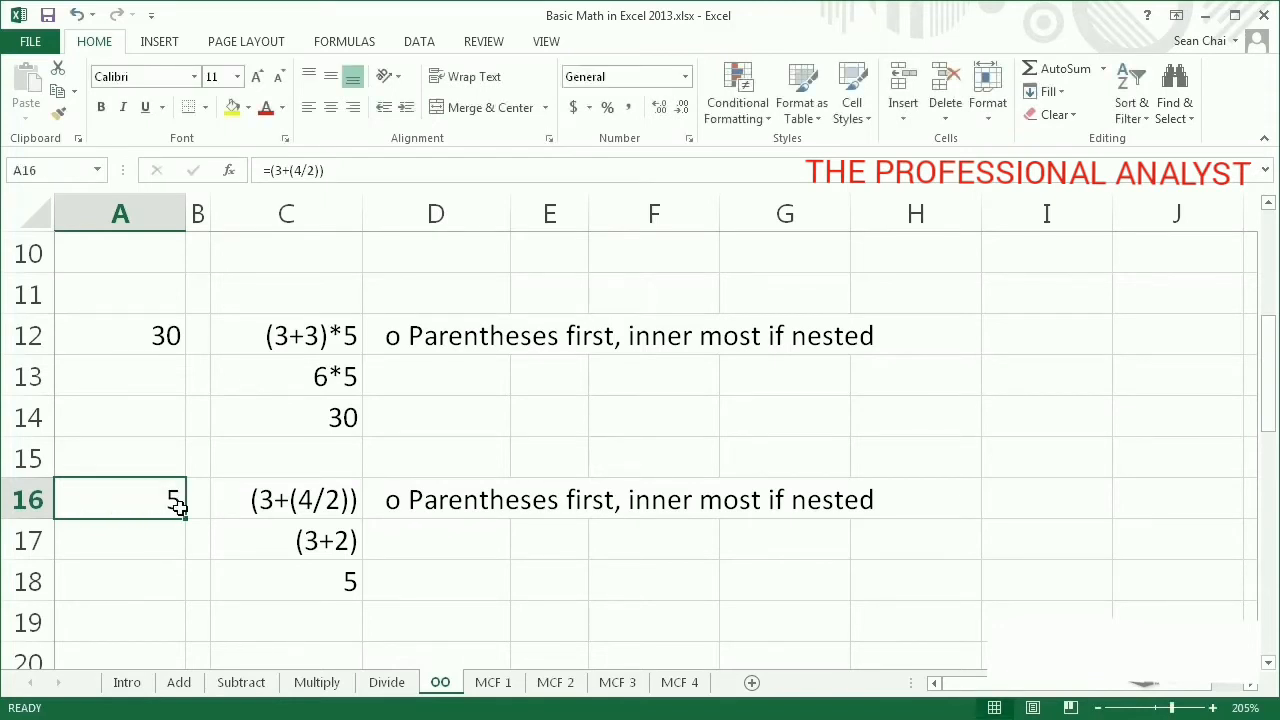
click(286, 540)
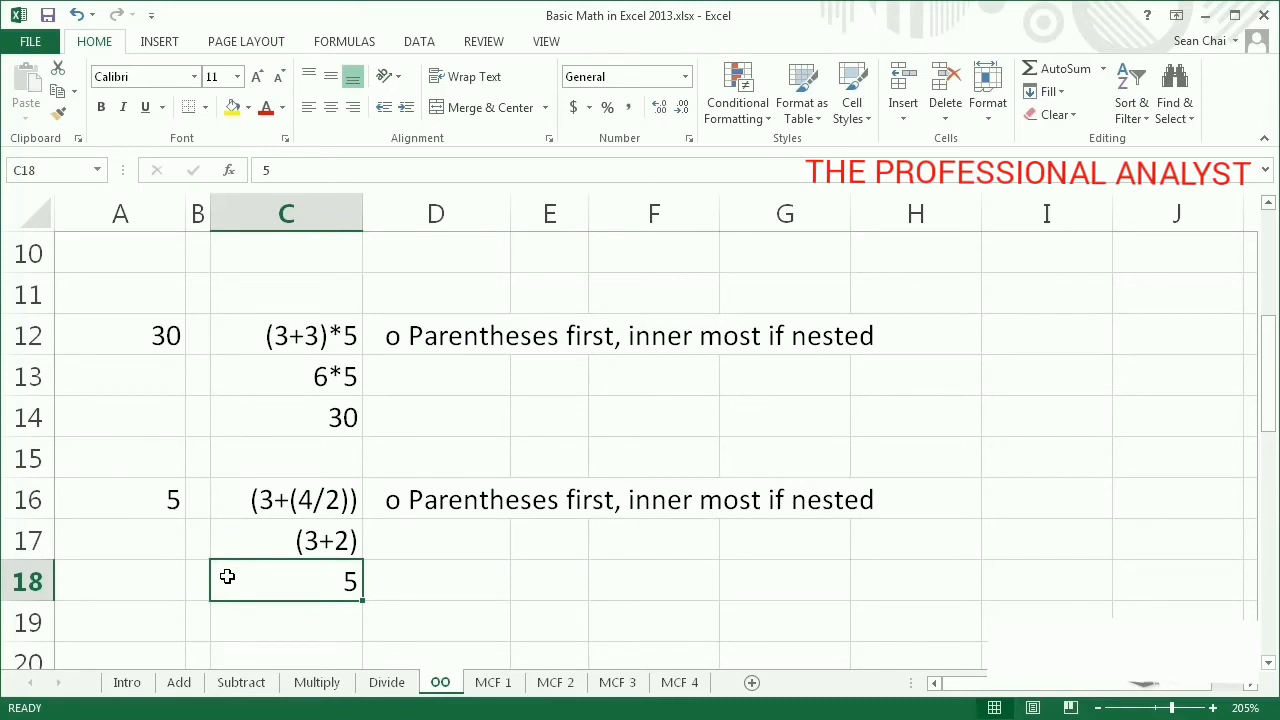
scroll(down, 3)
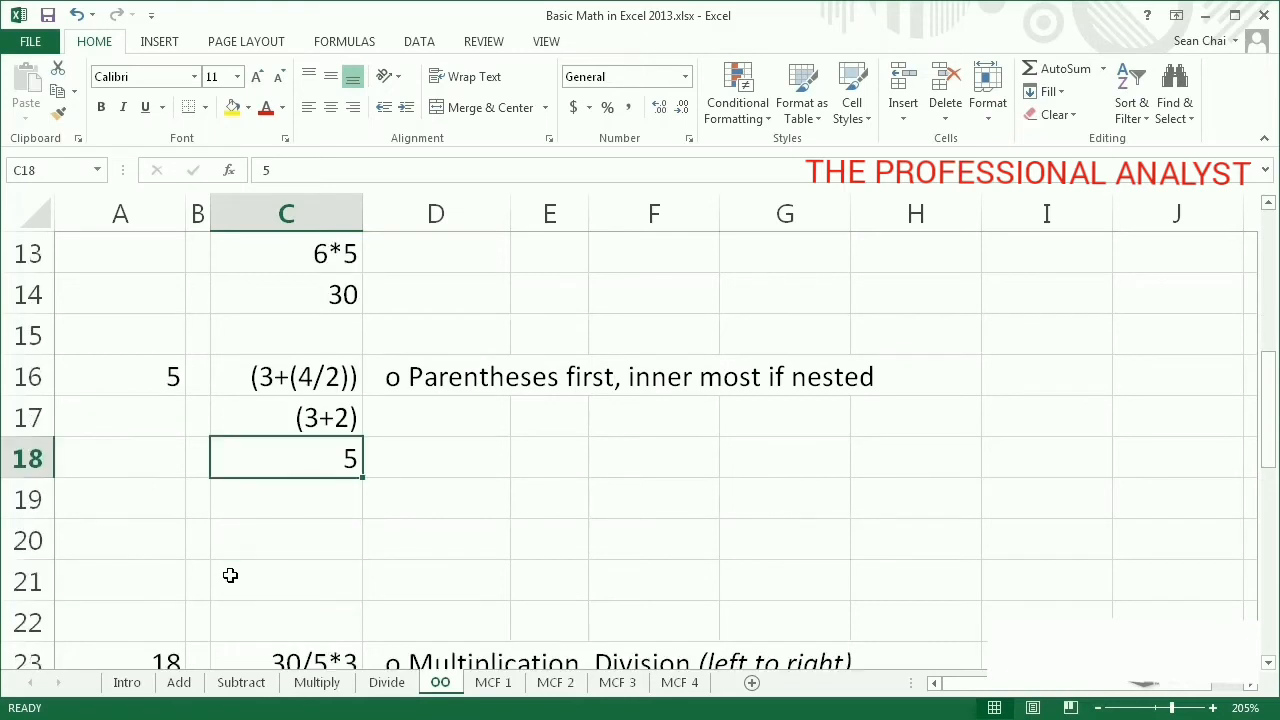
scroll(down, 3)
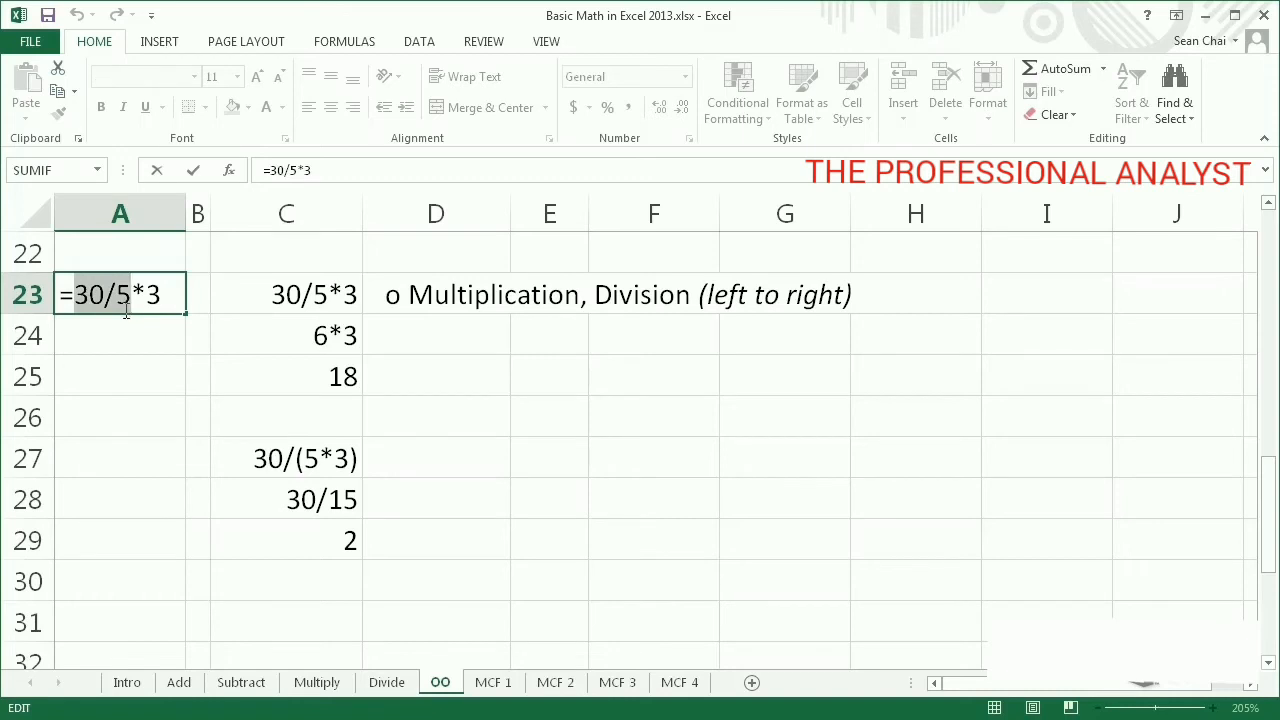
key(Return)
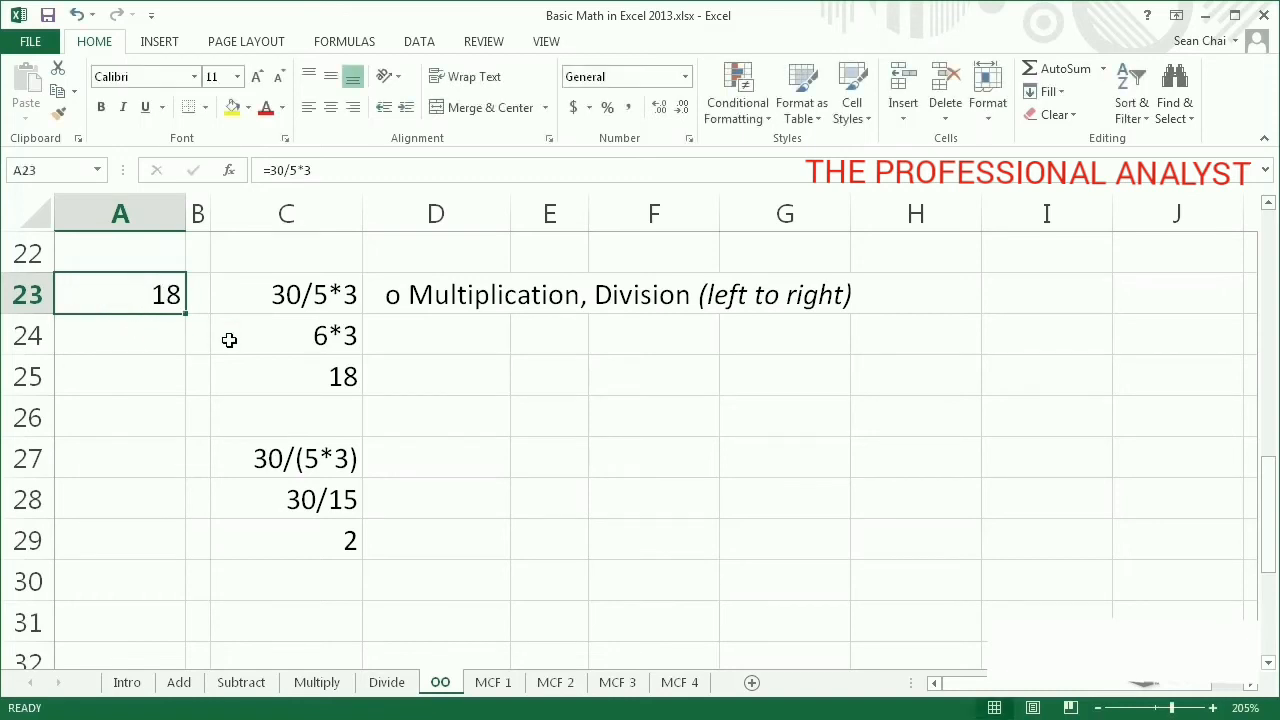
click(286, 376)
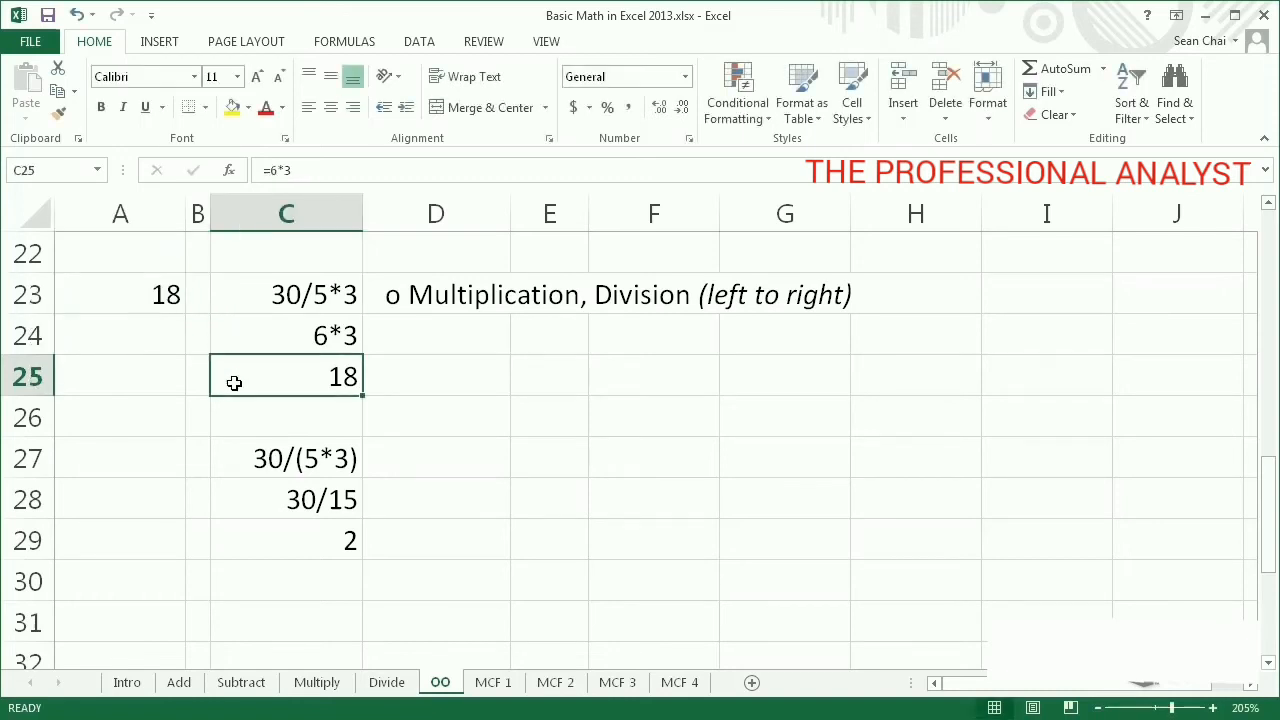
mouse_move(246, 448)
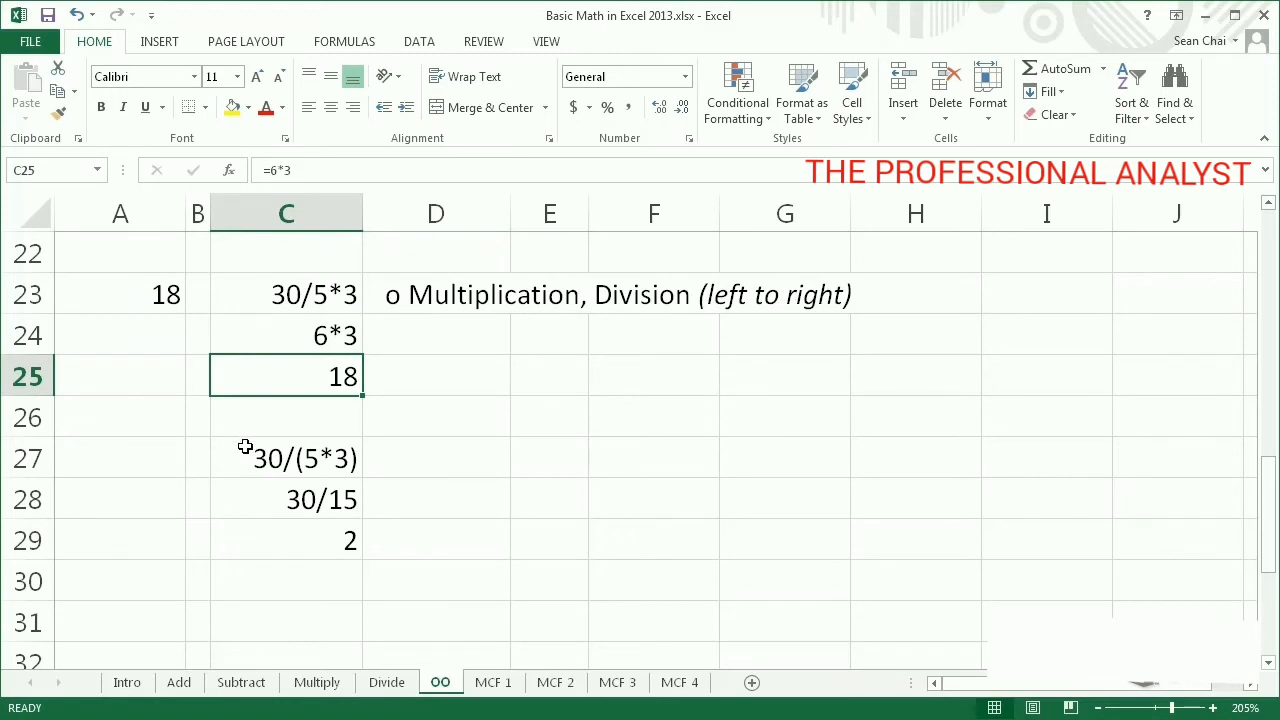
double_click(286, 456)
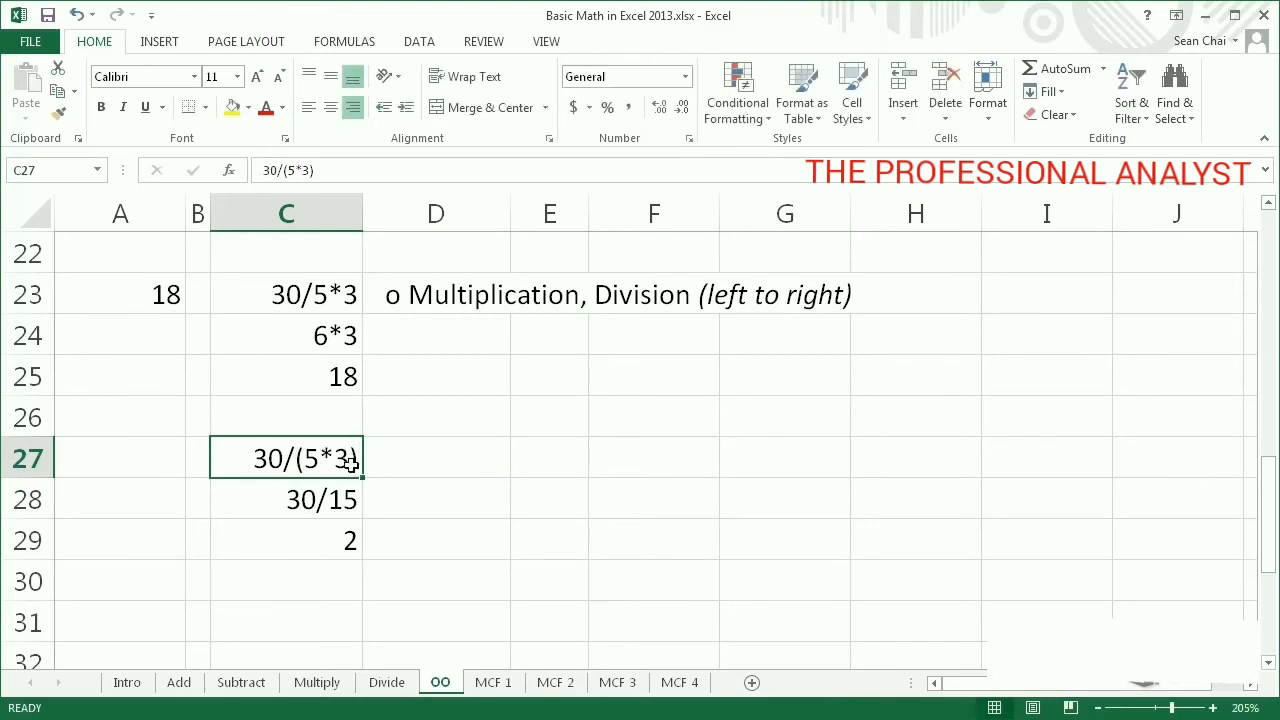
mouse_move(312, 496)
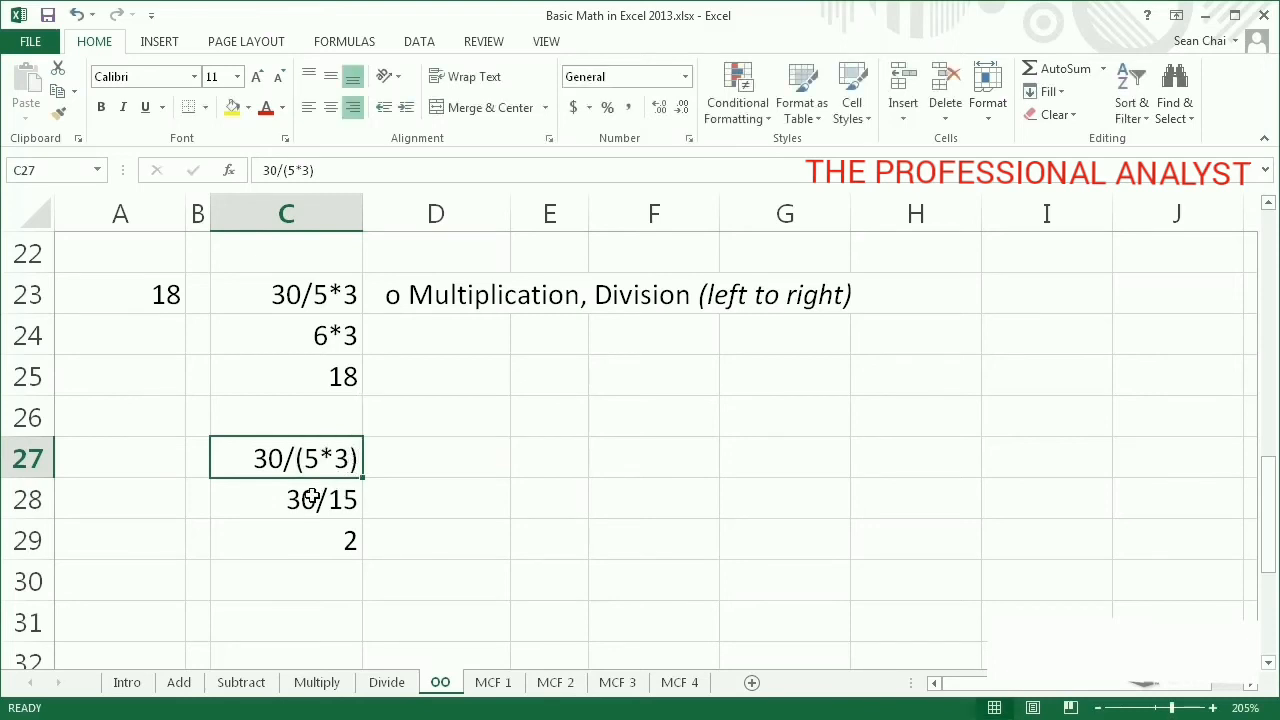
click(286, 500)
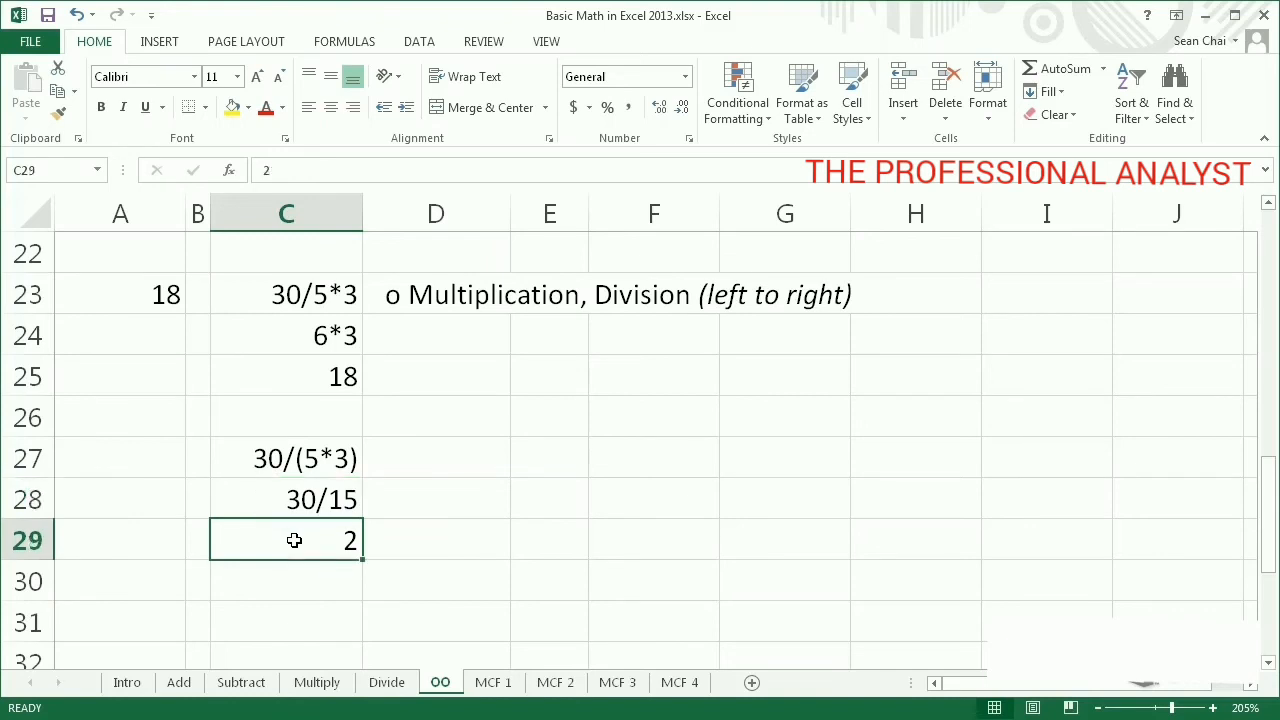
mouse_move(296, 572)
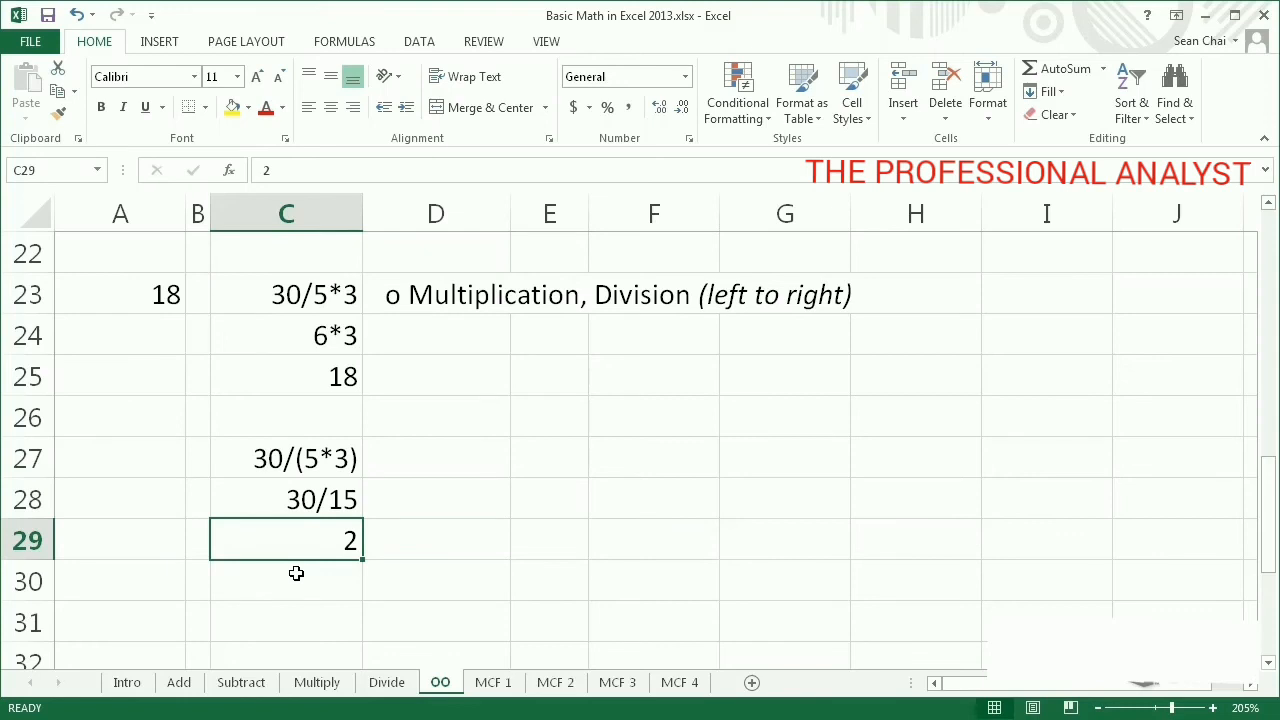
scroll(down, 3)
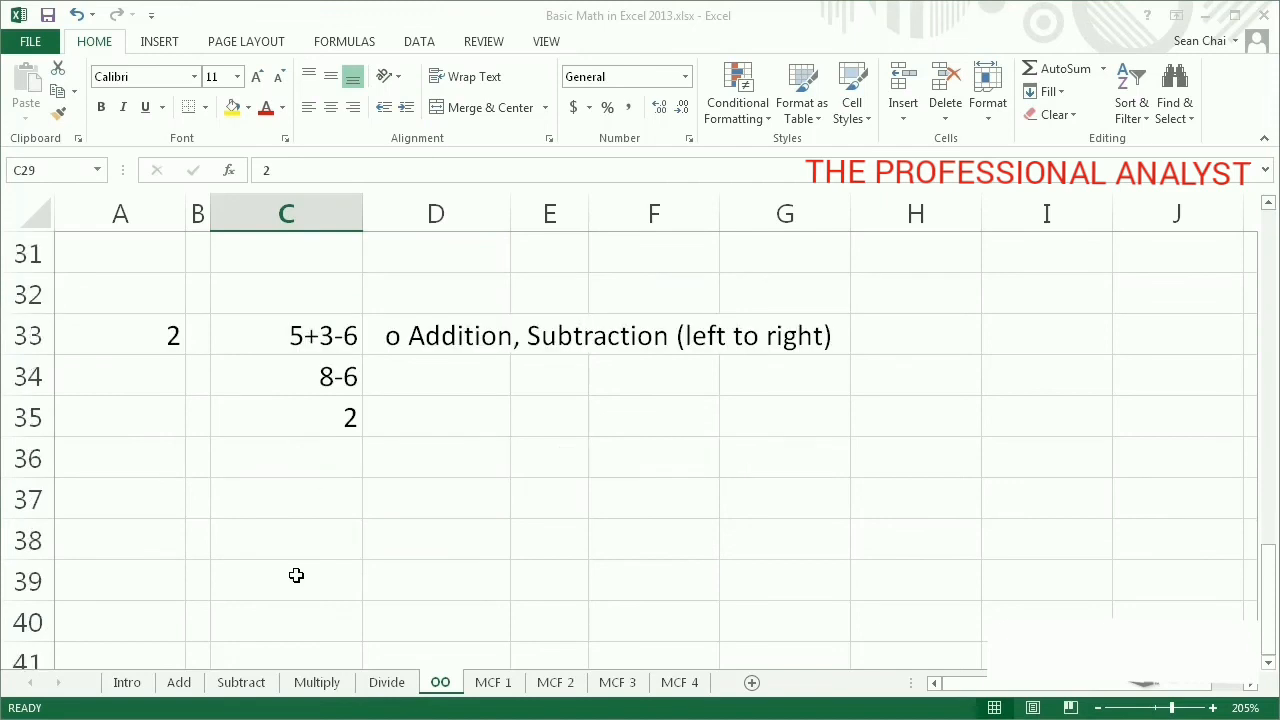
click(120, 336)
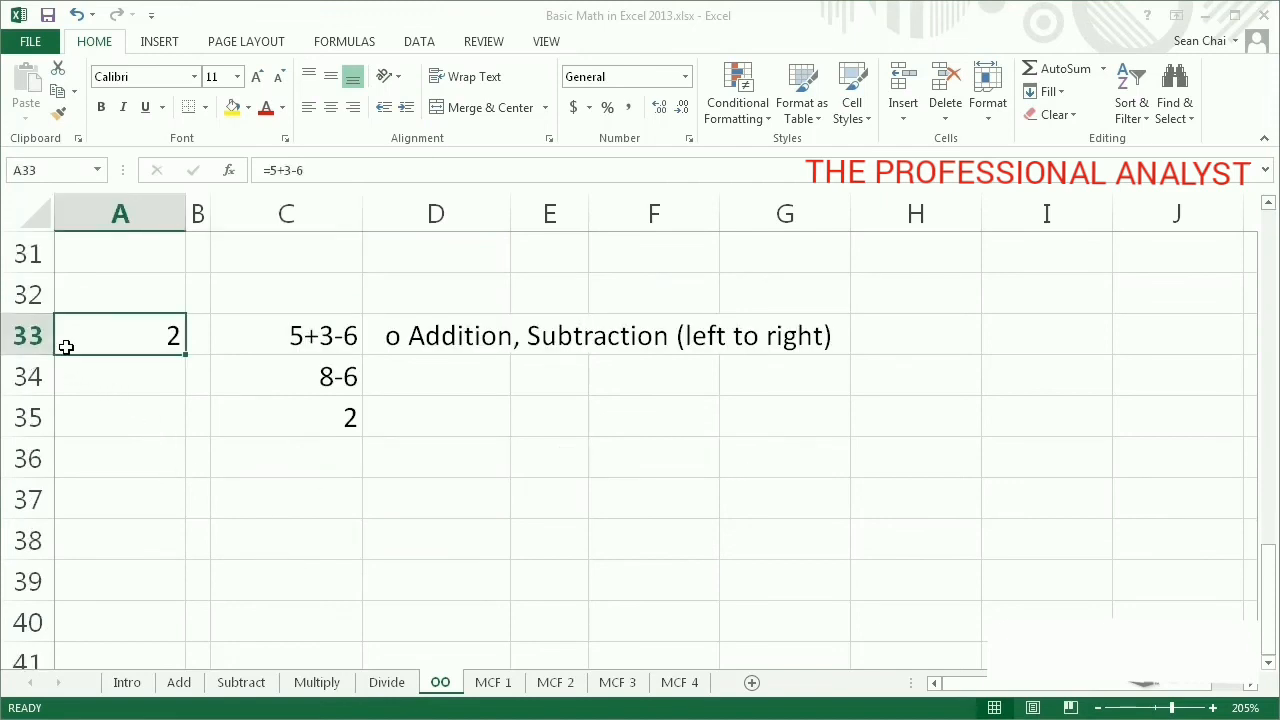
double_click(120, 336)
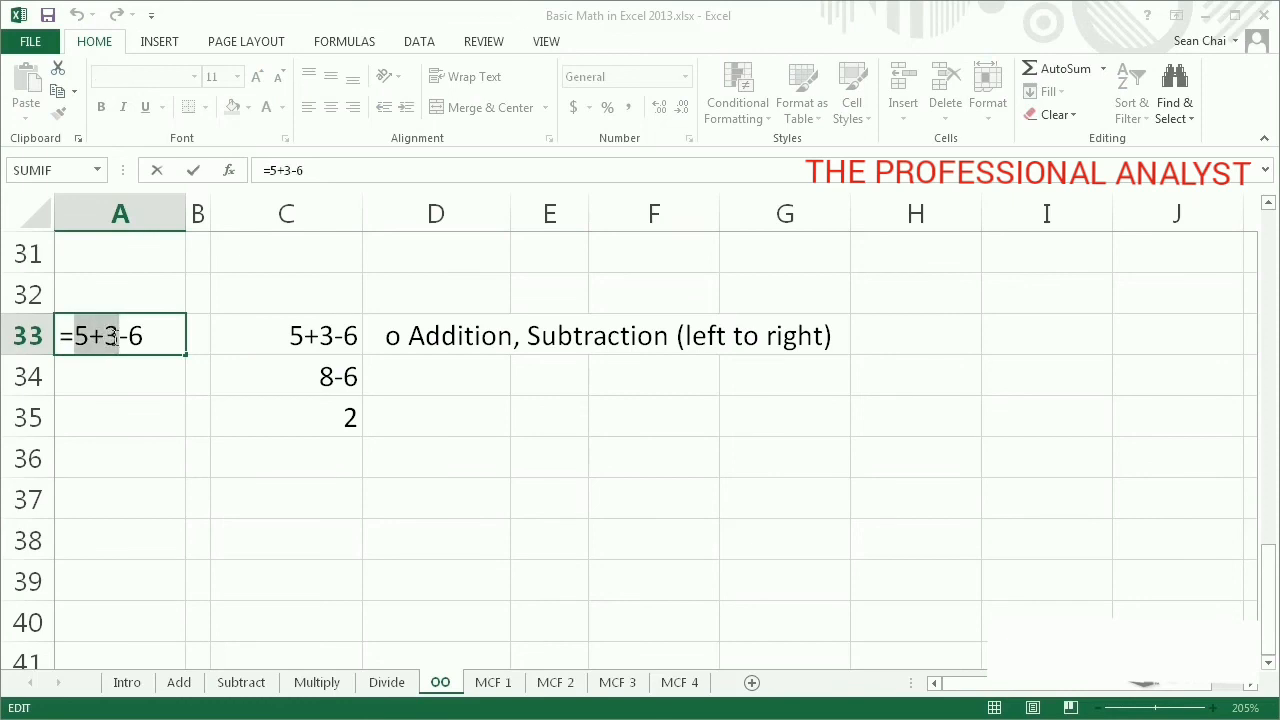
click(286, 376)
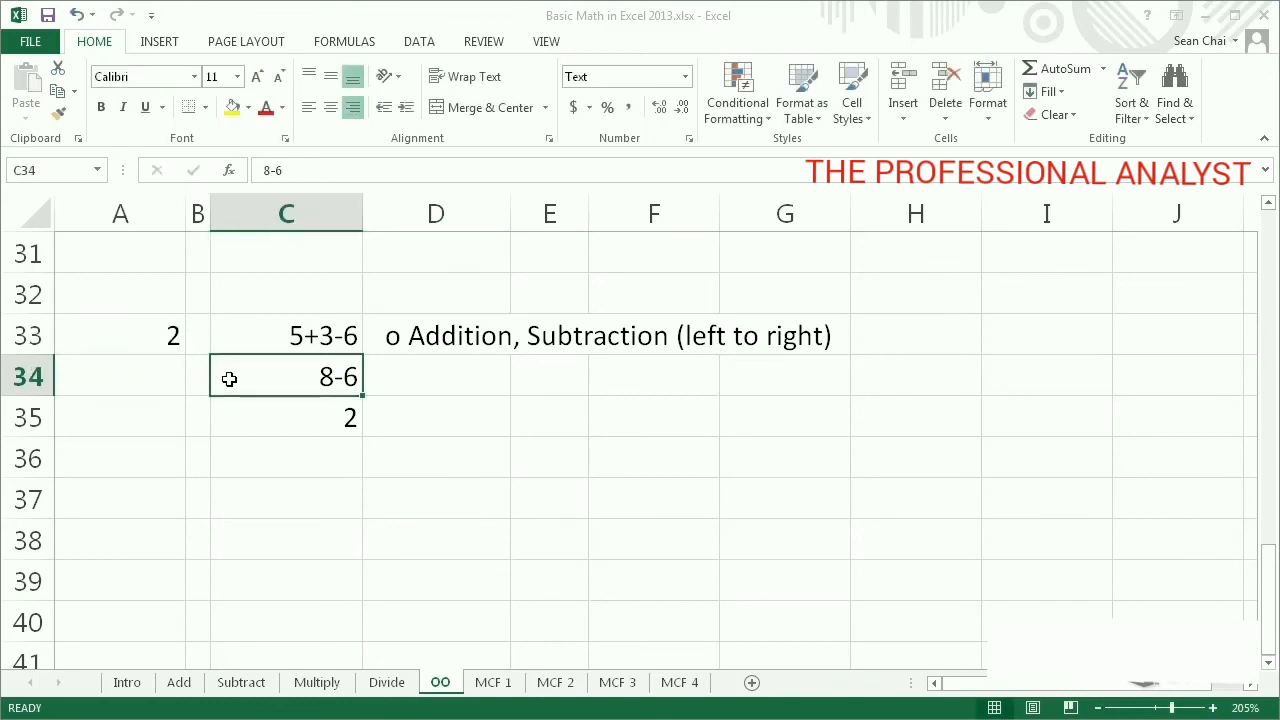